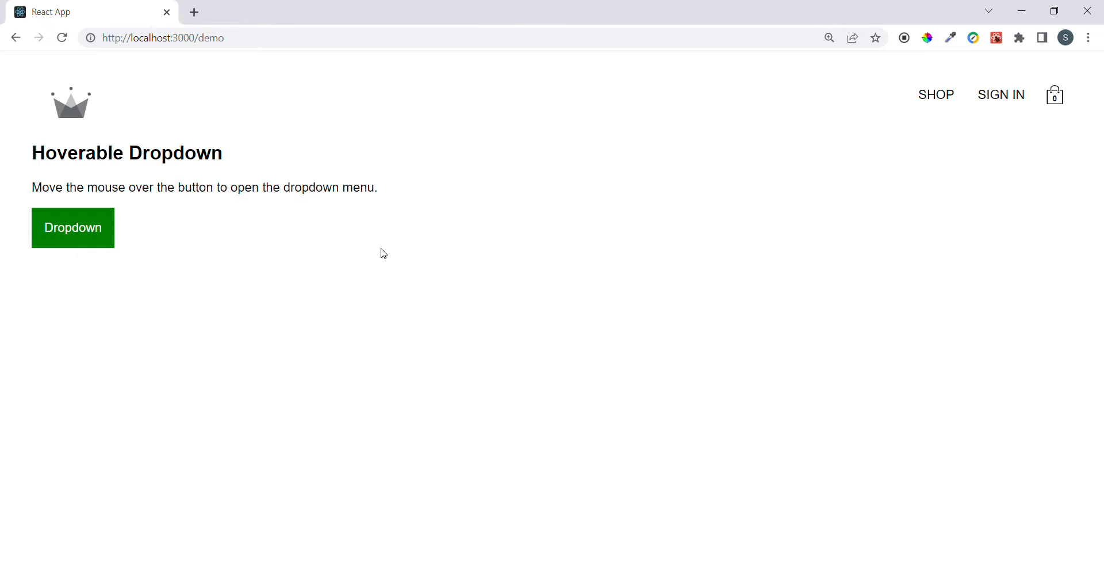
mouse_move(346, 250)
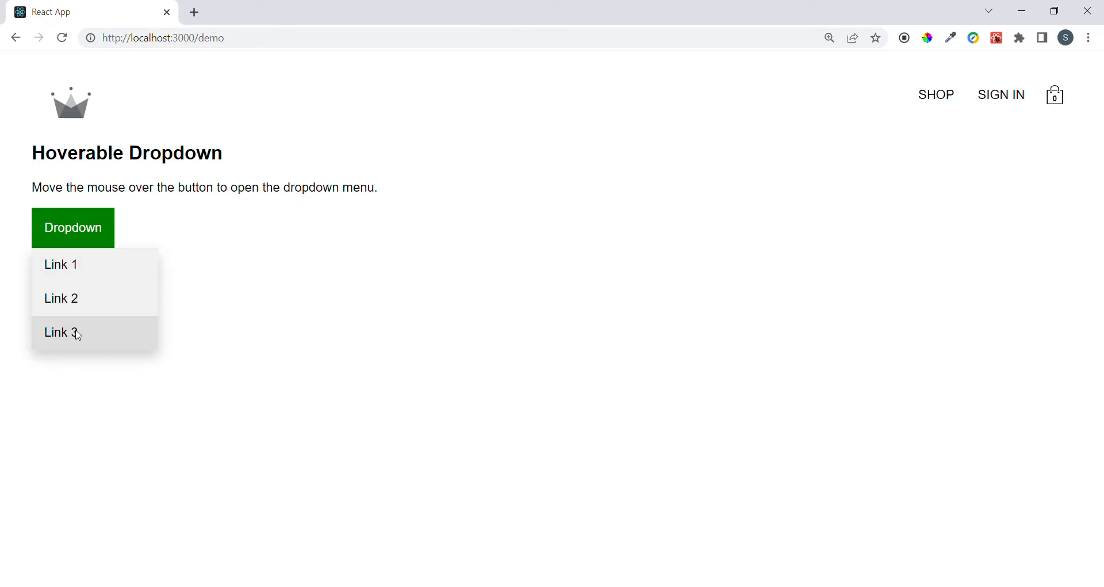
mouse_move(77, 298)
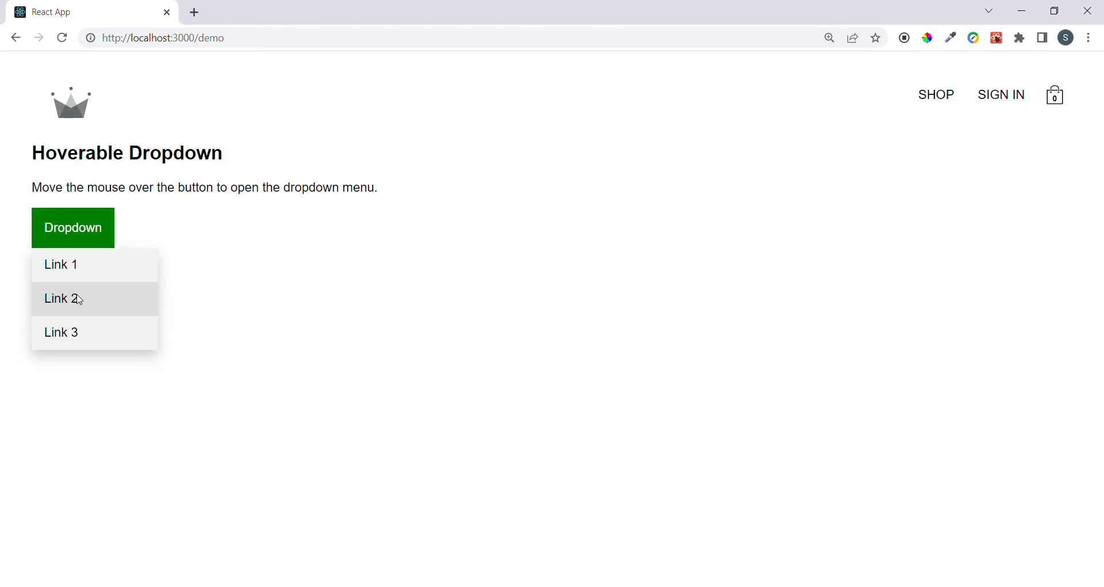
Step: Bring up DevTools (F12) with the dropdown anchors shown in Elements
key(F12)
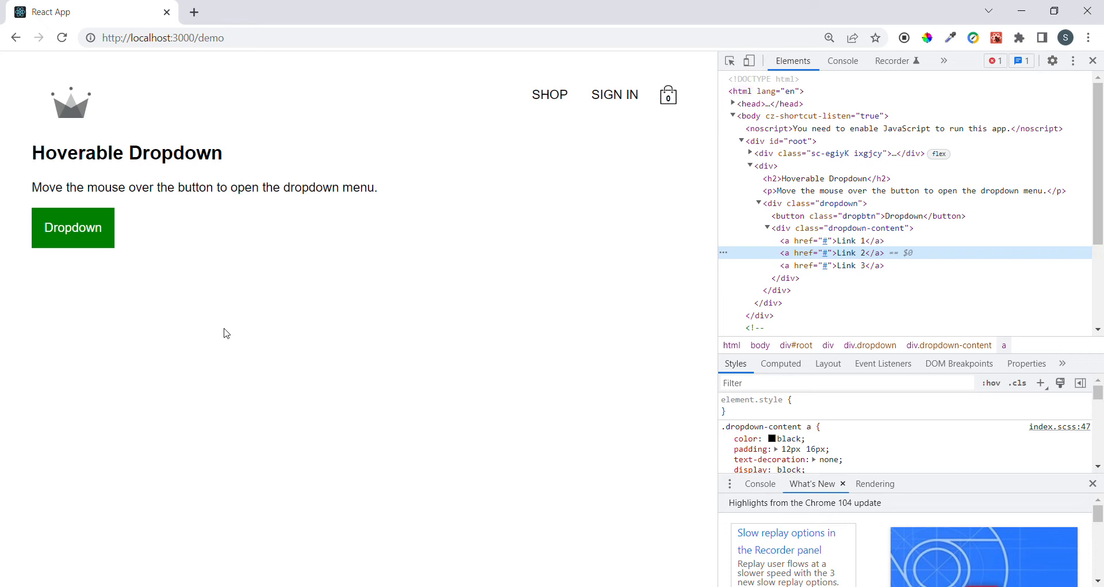
mouse_move(470, 256)
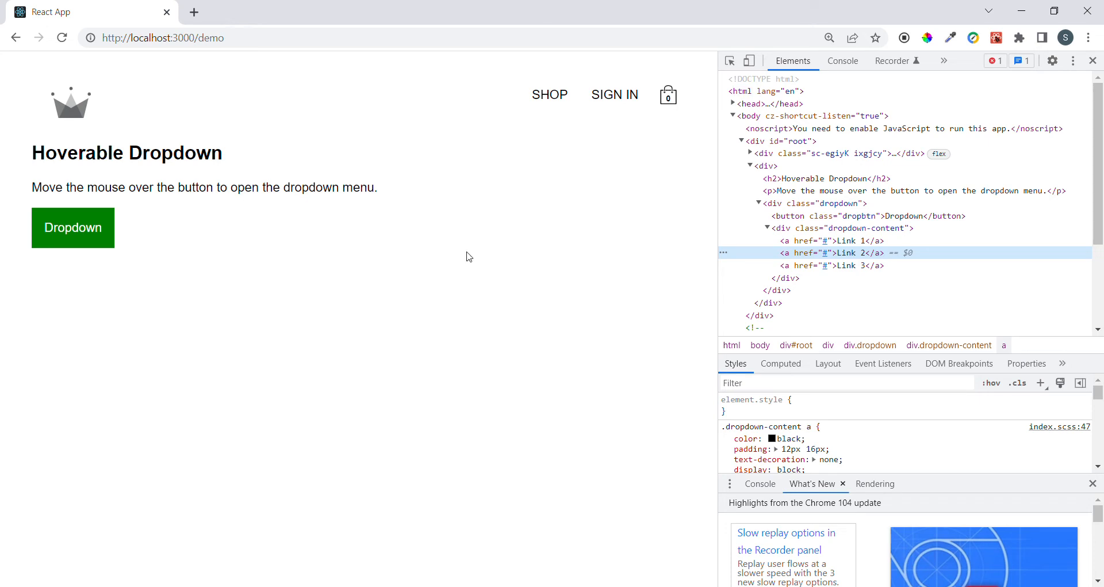
mouse_move(611, 110)
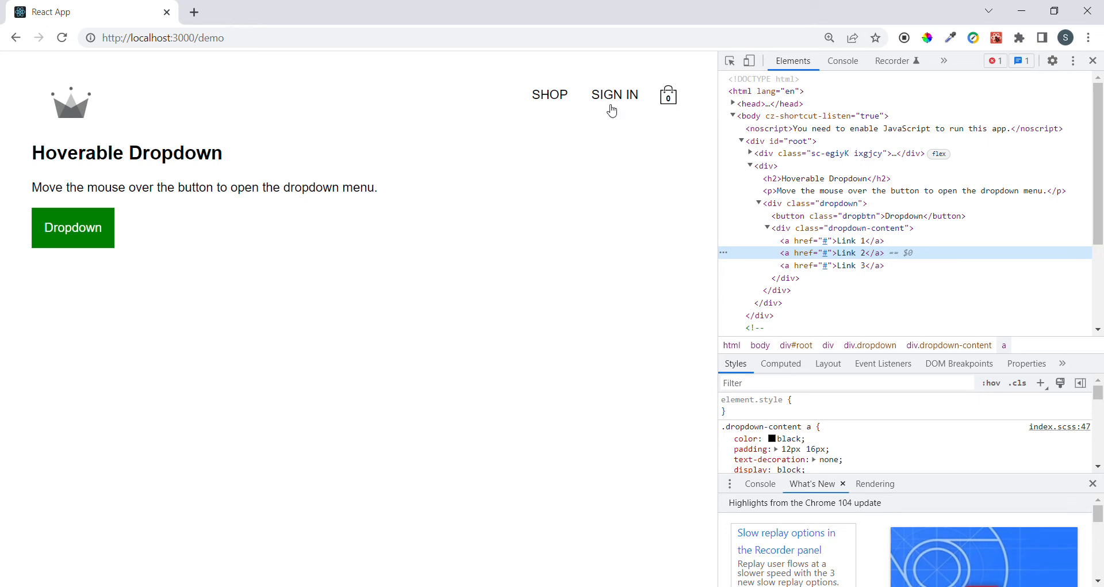
mouse_move(157, 217)
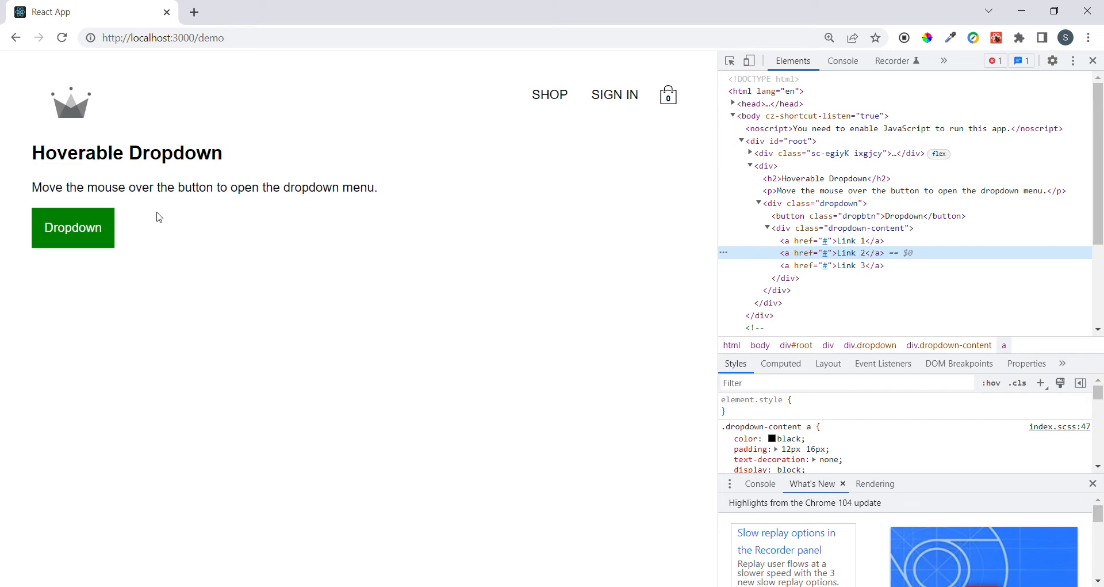
mouse_move(843, 61)
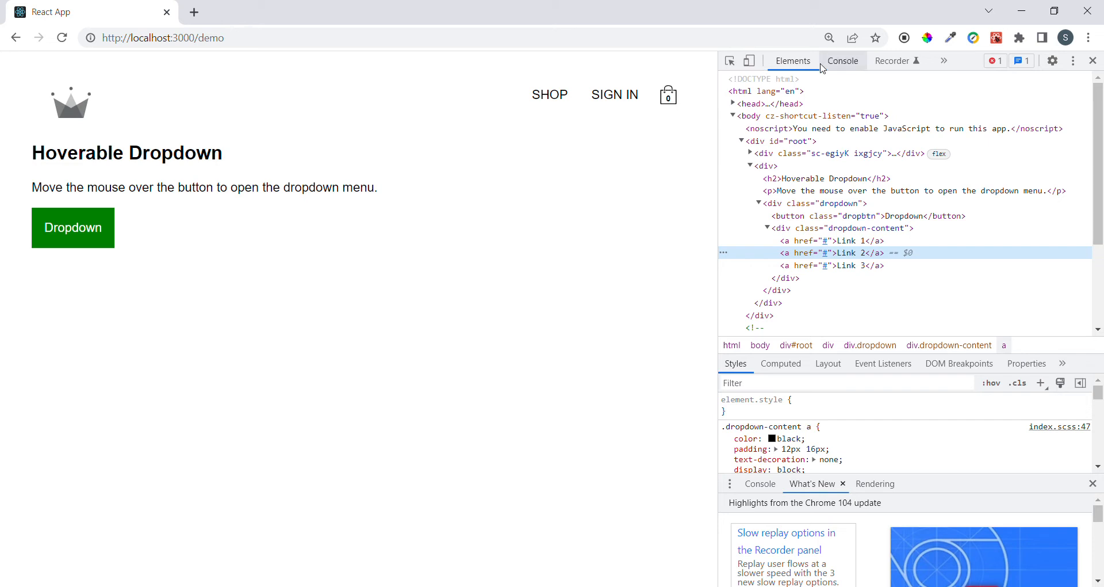
Step: In the Console, enter setTimeout(() => {debugger},3000) to schedule a pause
click(843, 61)
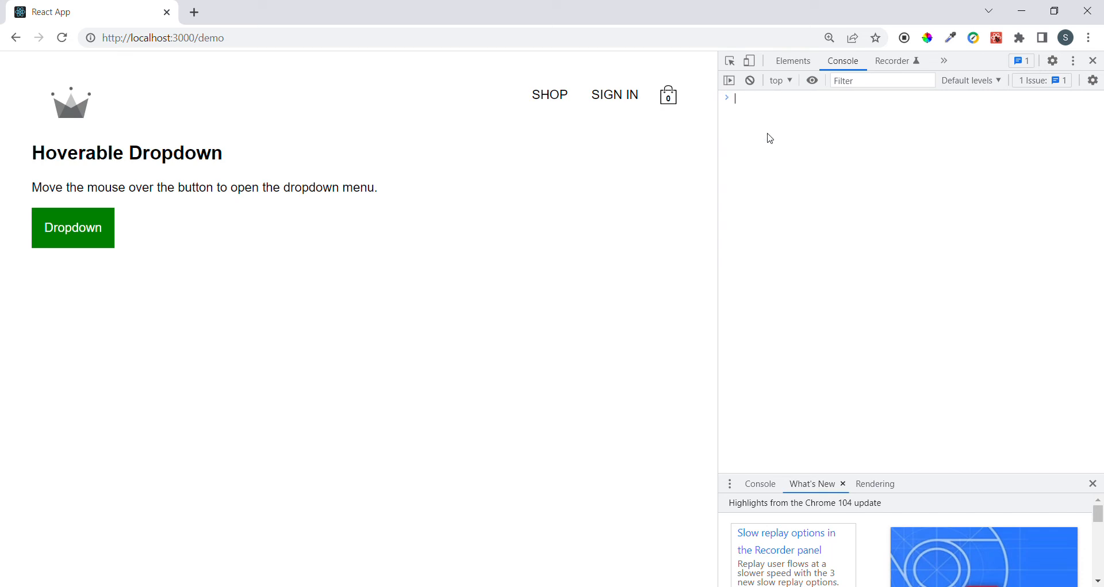
text(setTimeout(() => {debugger},3000))
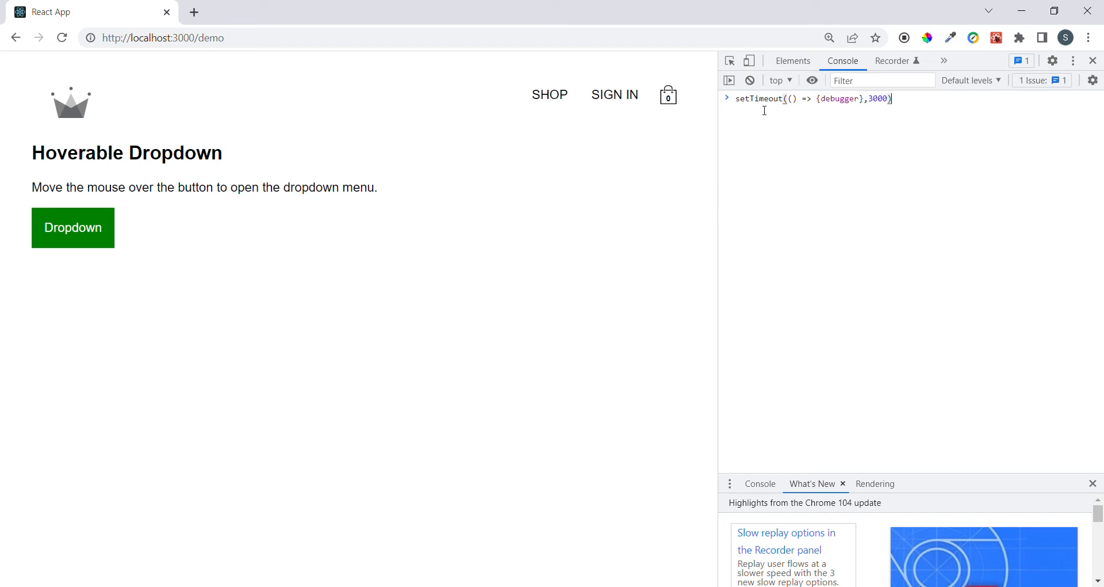
mouse_move(866, 102)
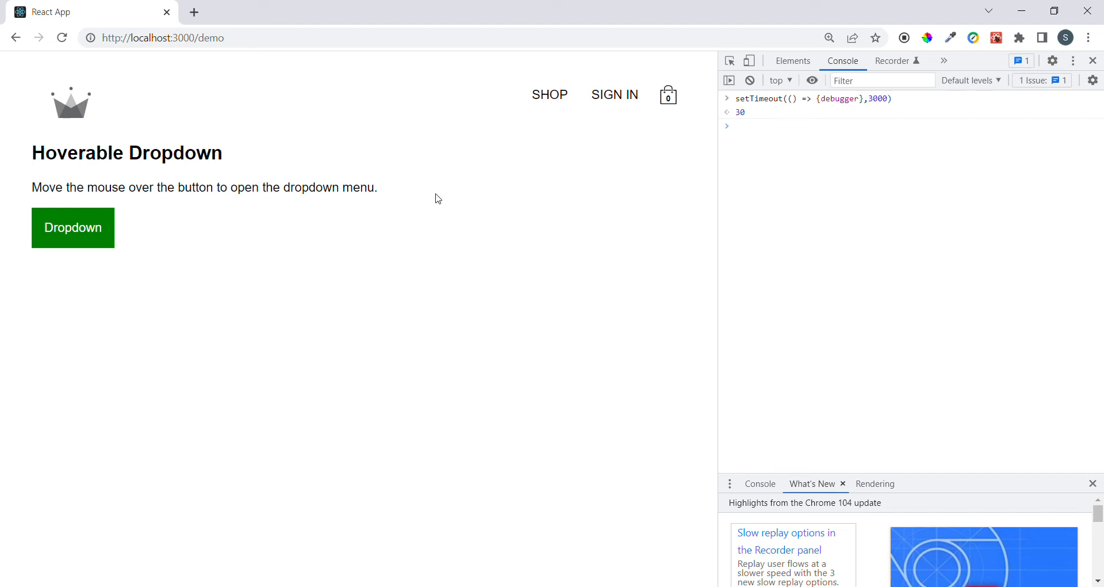
mouse_move(73, 228)
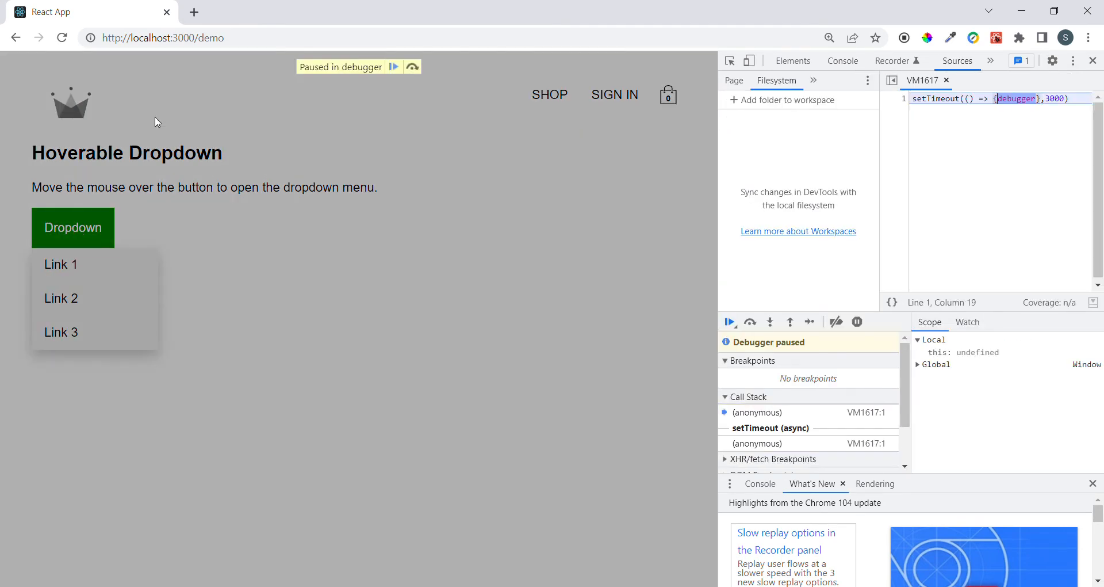
mouse_move(339, 86)
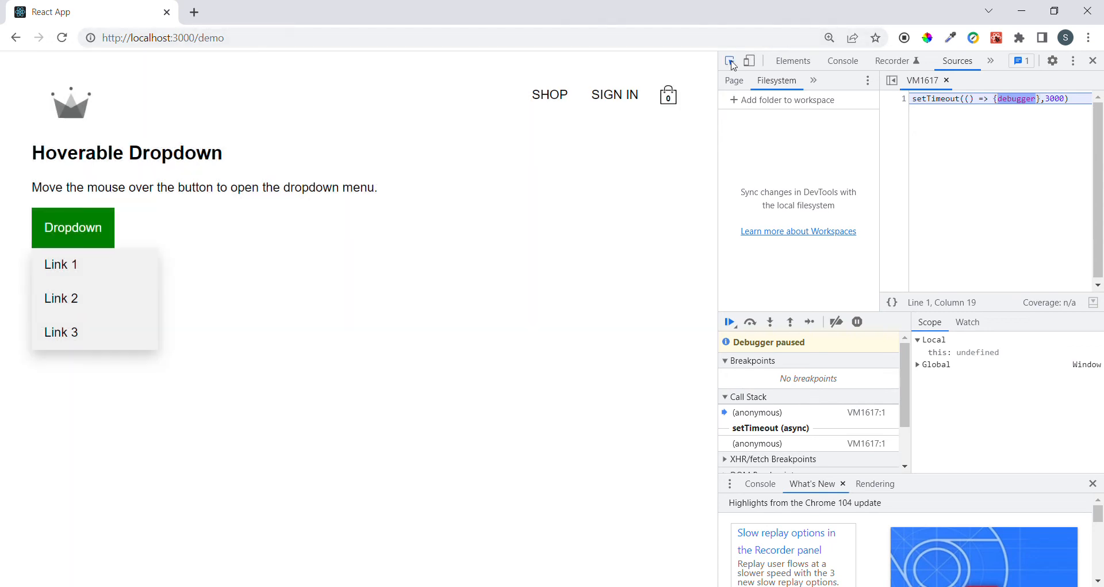
mouse_move(94, 298)
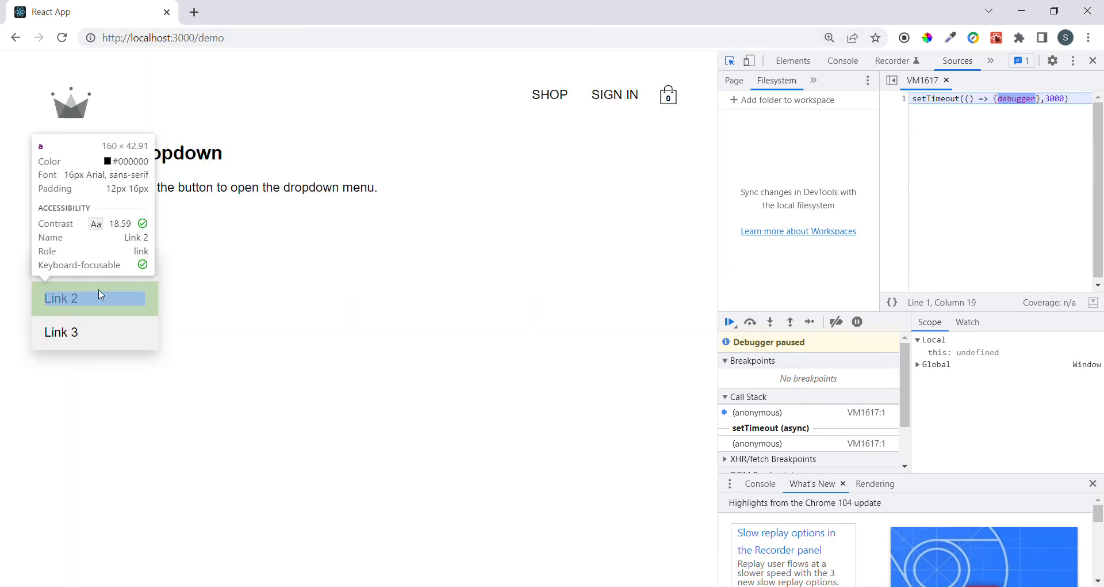
Step: With the page paused, inspect the Link 2 element in the frozen dropdown
click(793, 61)
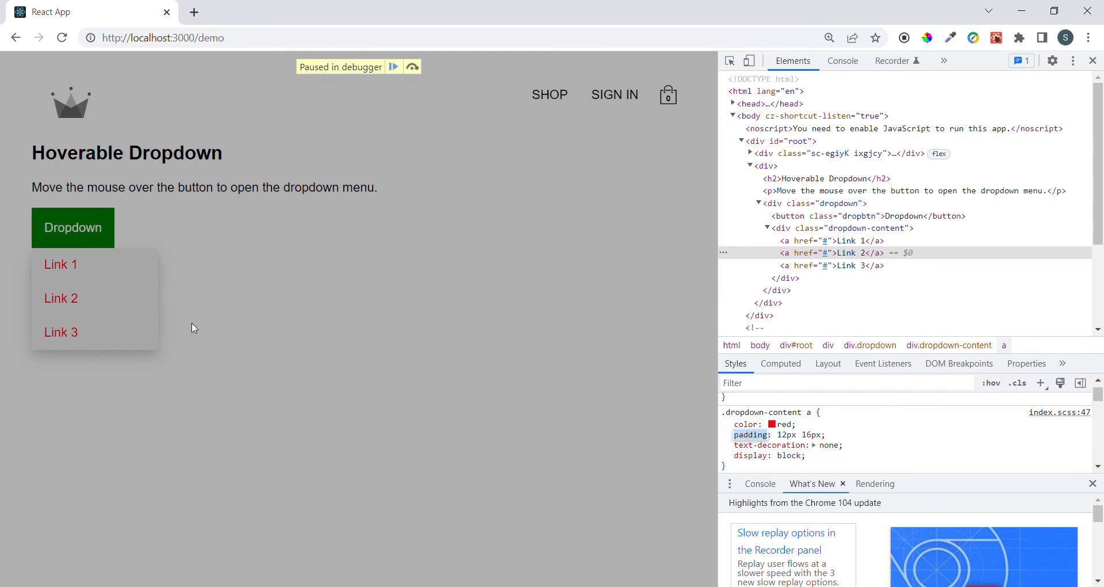
mouse_move(96, 271)
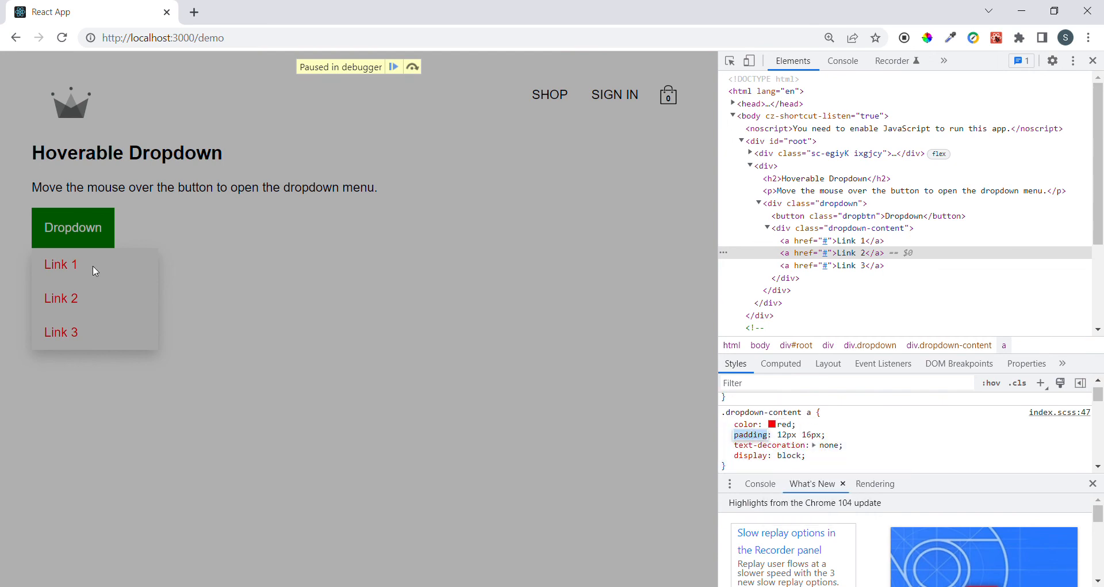
mouse_move(78, 310)
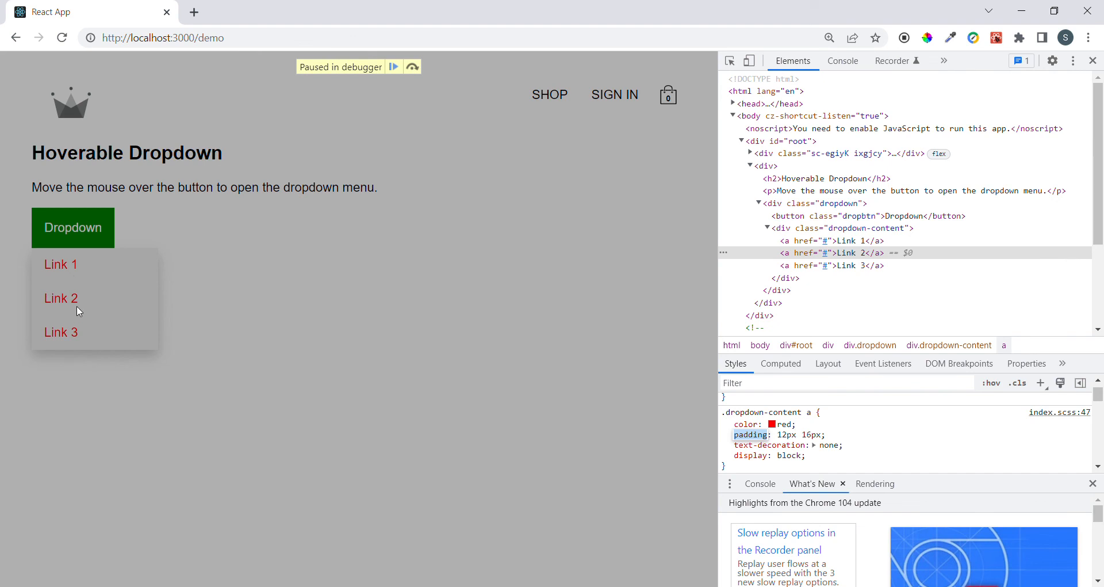
mouse_move(36, 289)
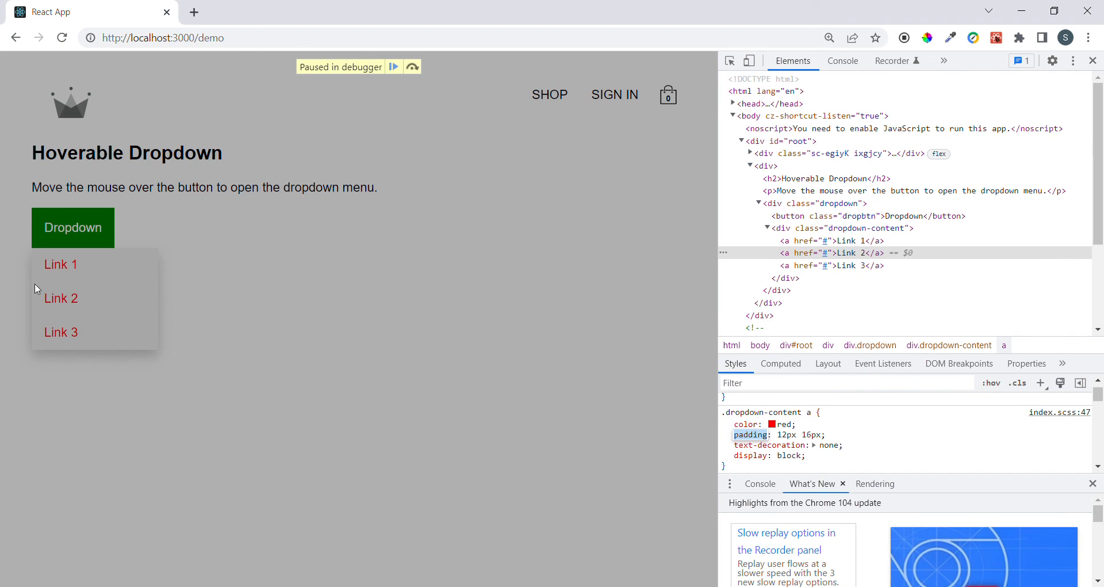
mouse_move(99, 279)
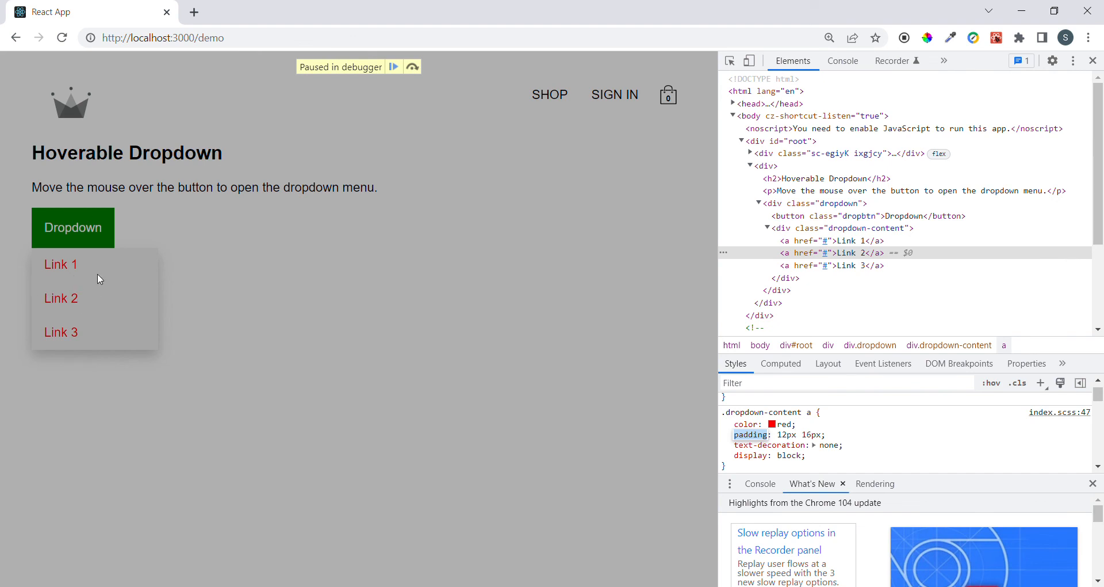
mouse_move(136, 319)
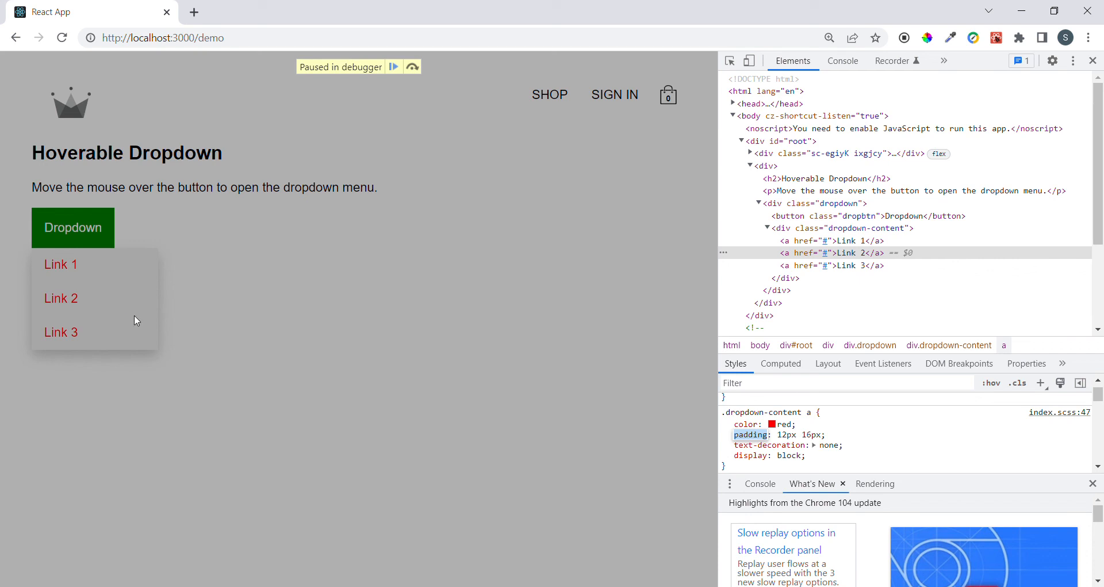